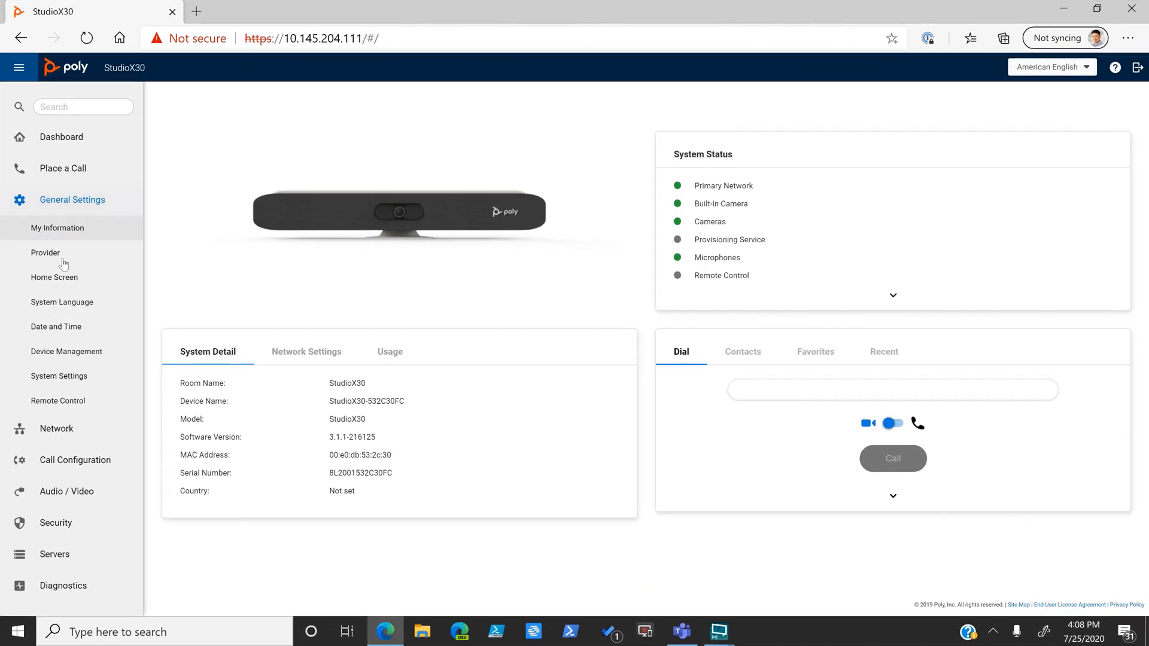
# - Choose Zoom Rooms as the provider in General Settings > Provider and save the change
pyautogui.click(45, 252)
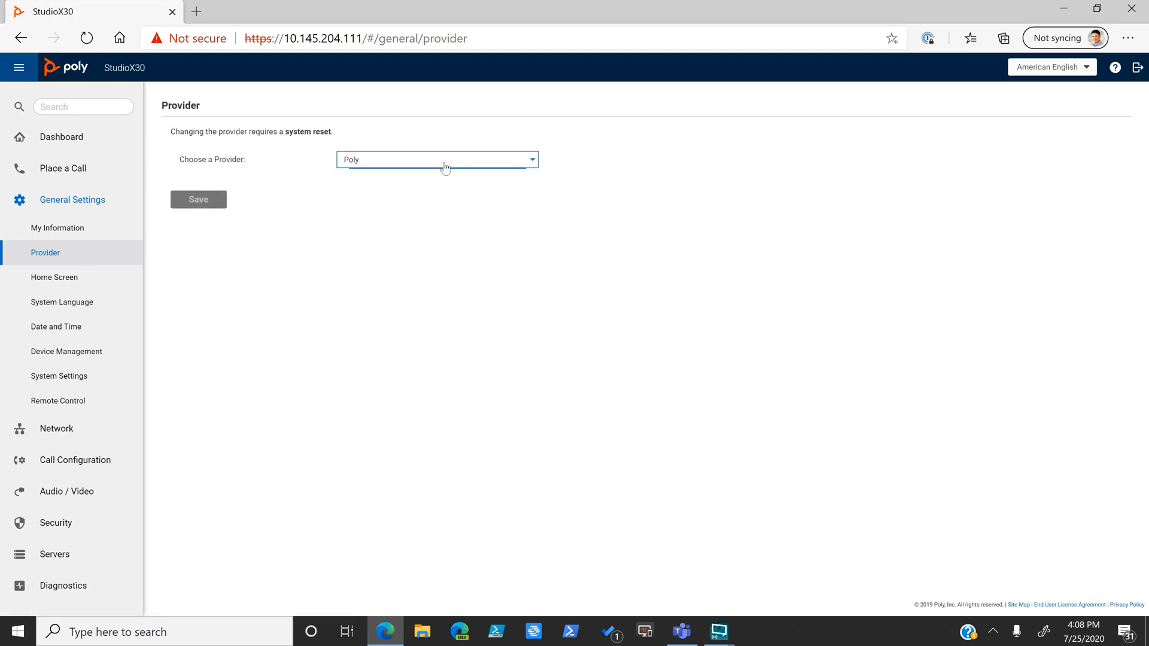
pyautogui.click(445, 161)
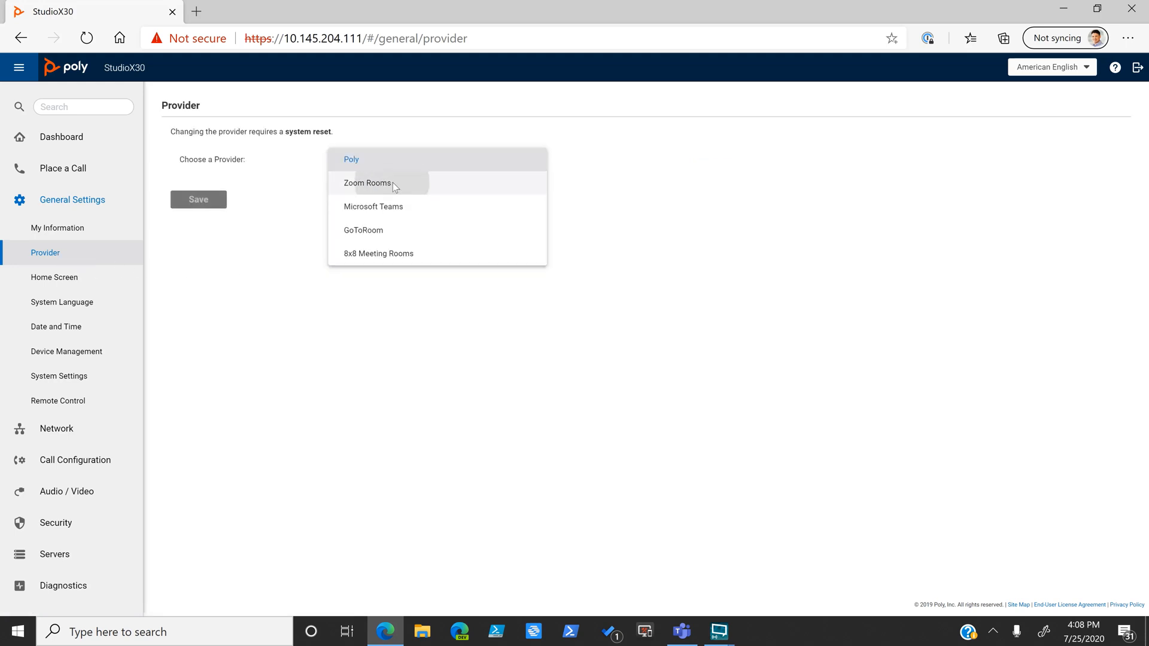
pyautogui.click(367, 183)
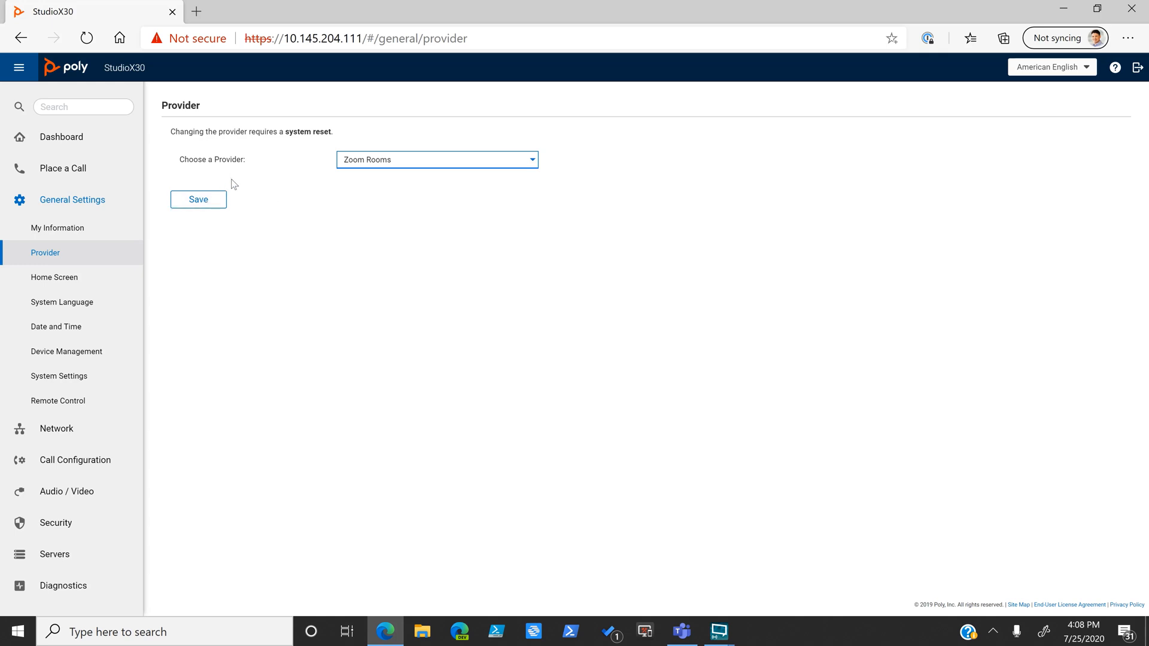
pyautogui.click(198, 200)
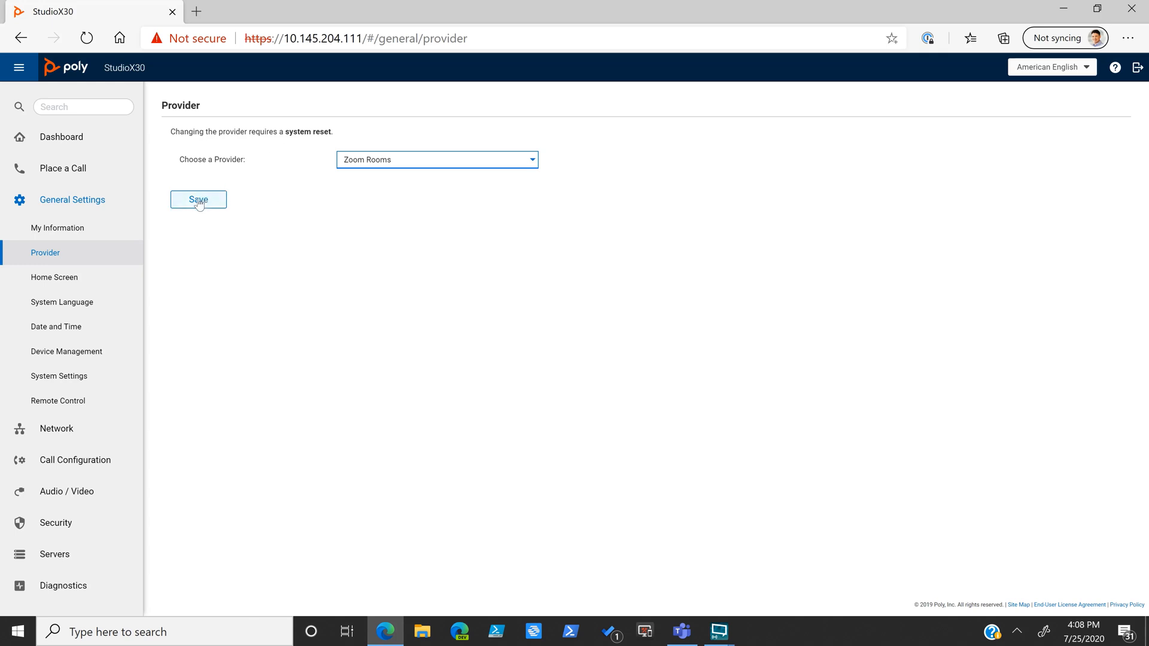
pyautogui.click(199, 199)
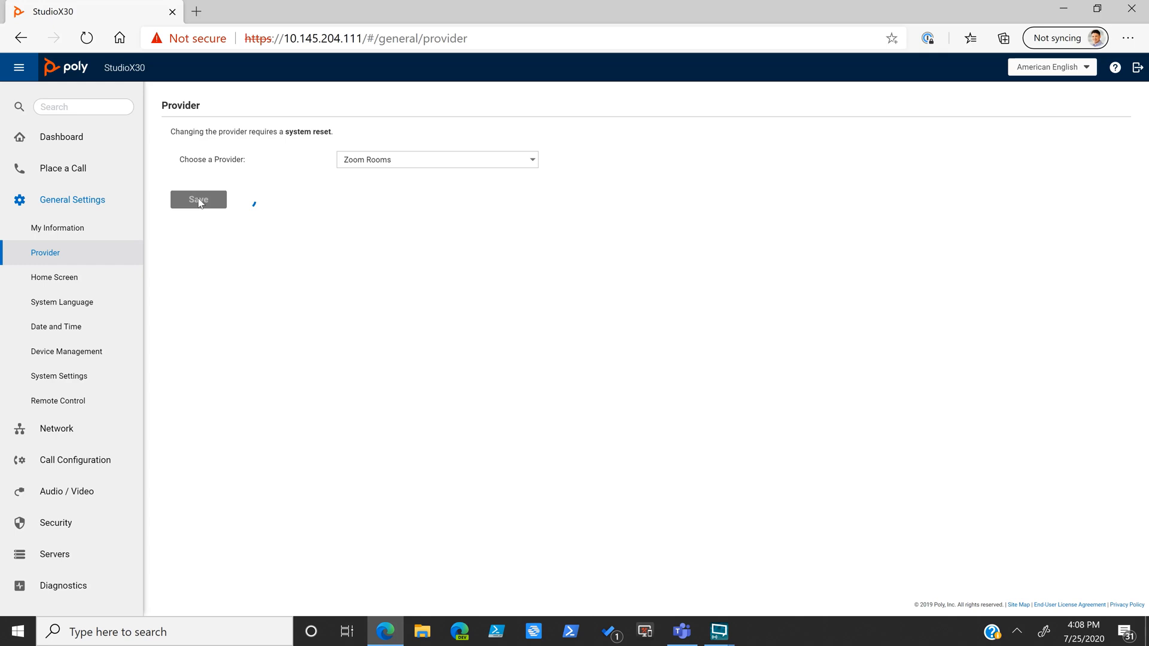
# - Confirm the reset prompt so the Studio X30 reboots to the sign-in page
pyautogui.click(199, 199)
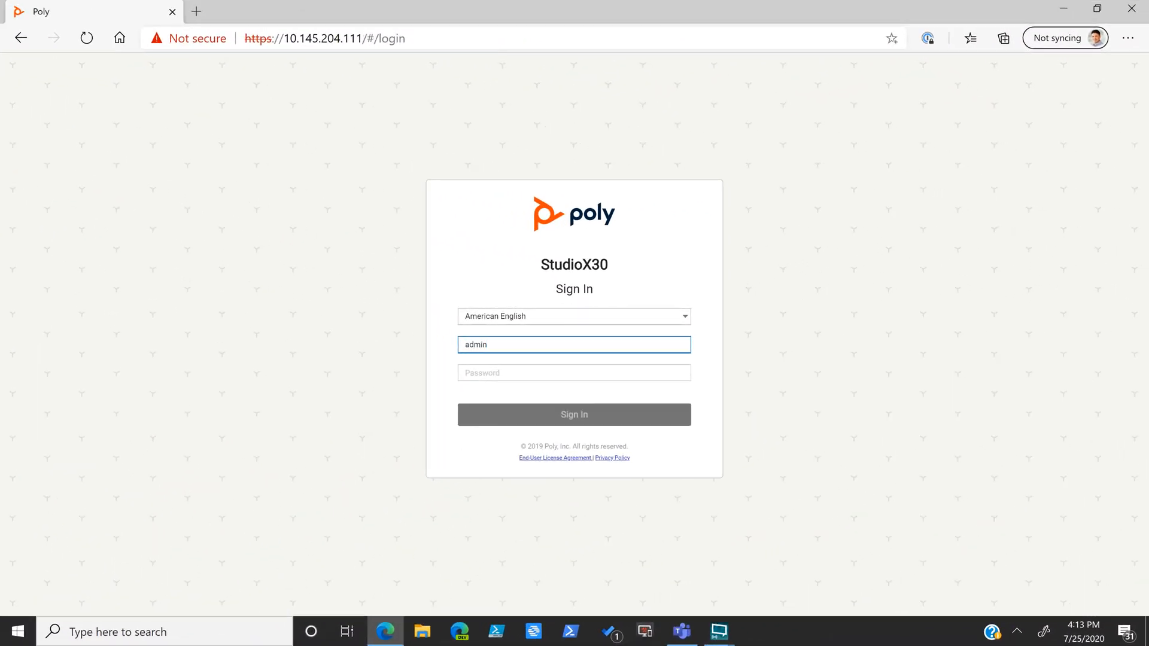
# - Sign in to the web interface as admin with the password
pyautogui.click(575, 373)
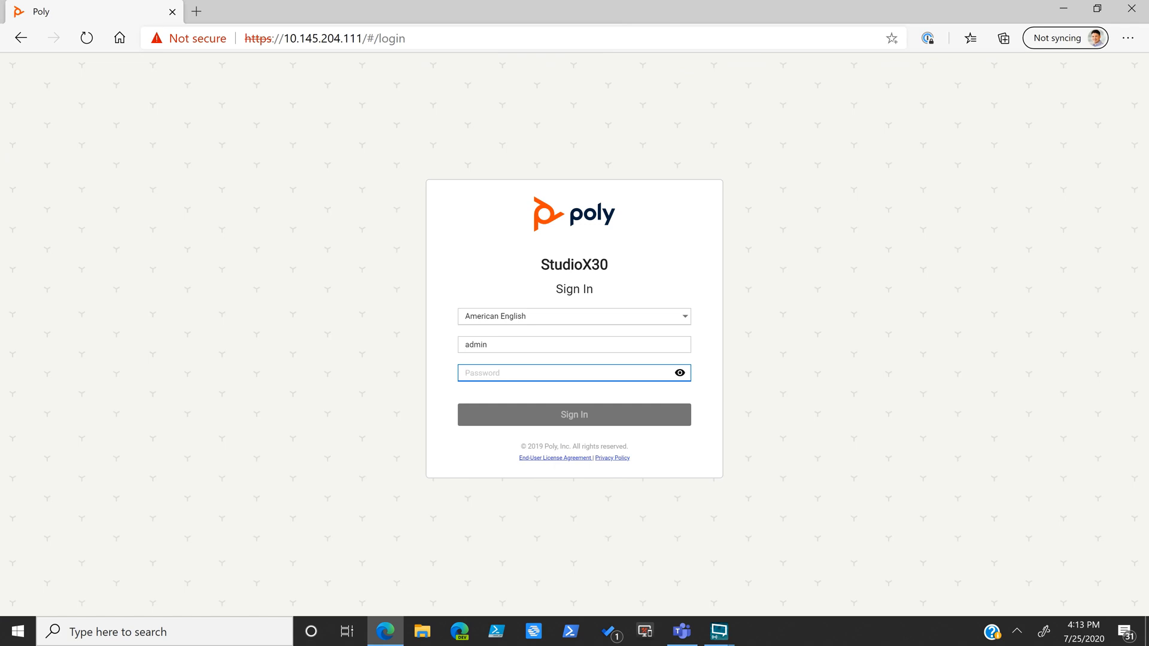
pyautogui.write('••••')
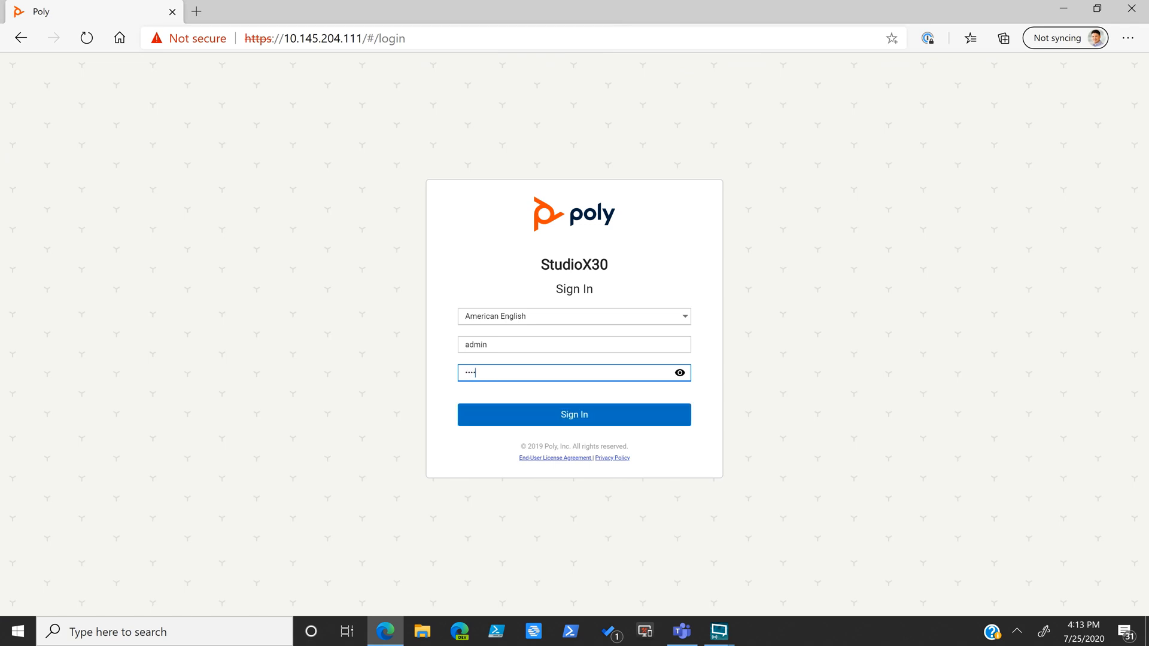
pyautogui.click(574, 415)
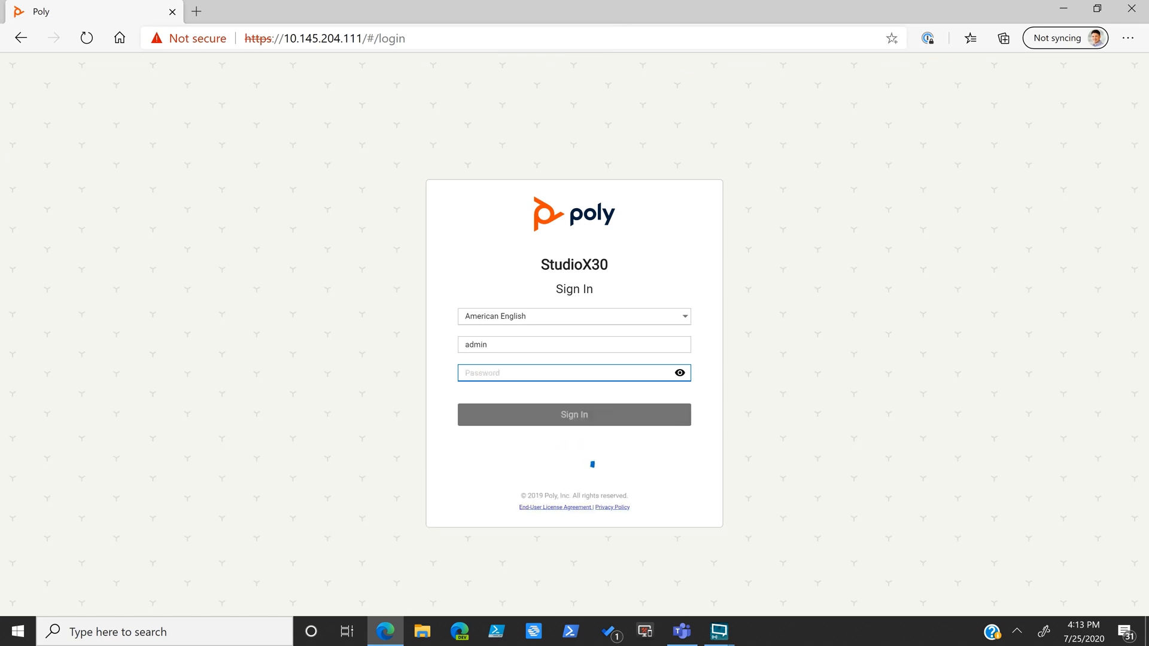
pyautogui.click(574, 414)
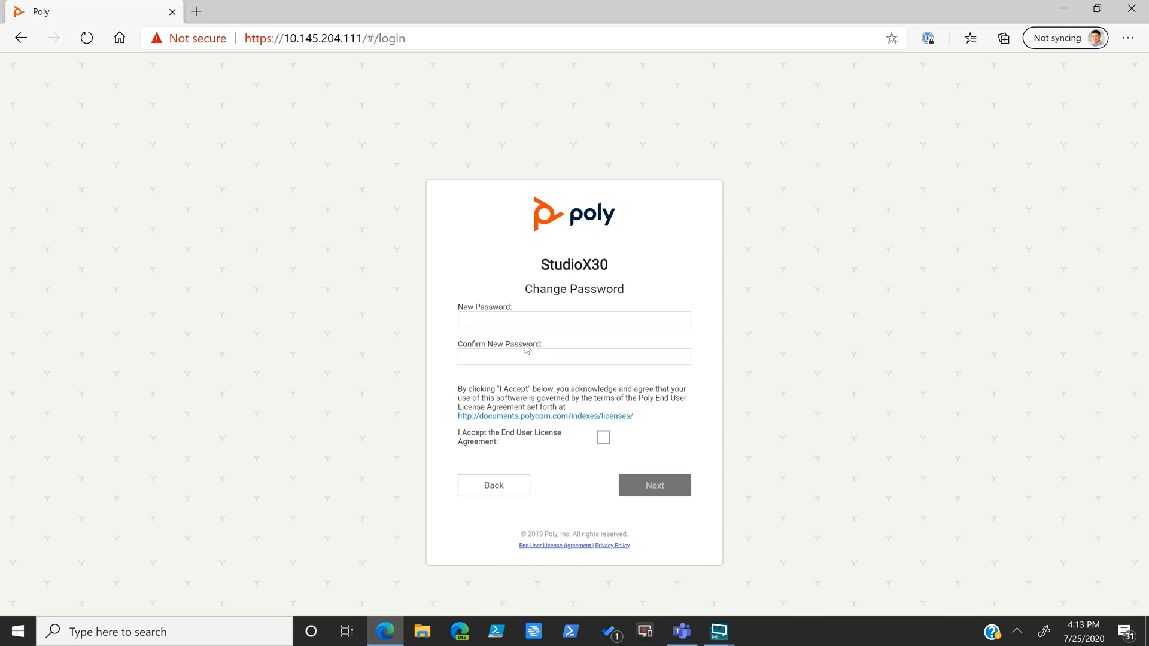
pyautogui.moveTo(603, 437)
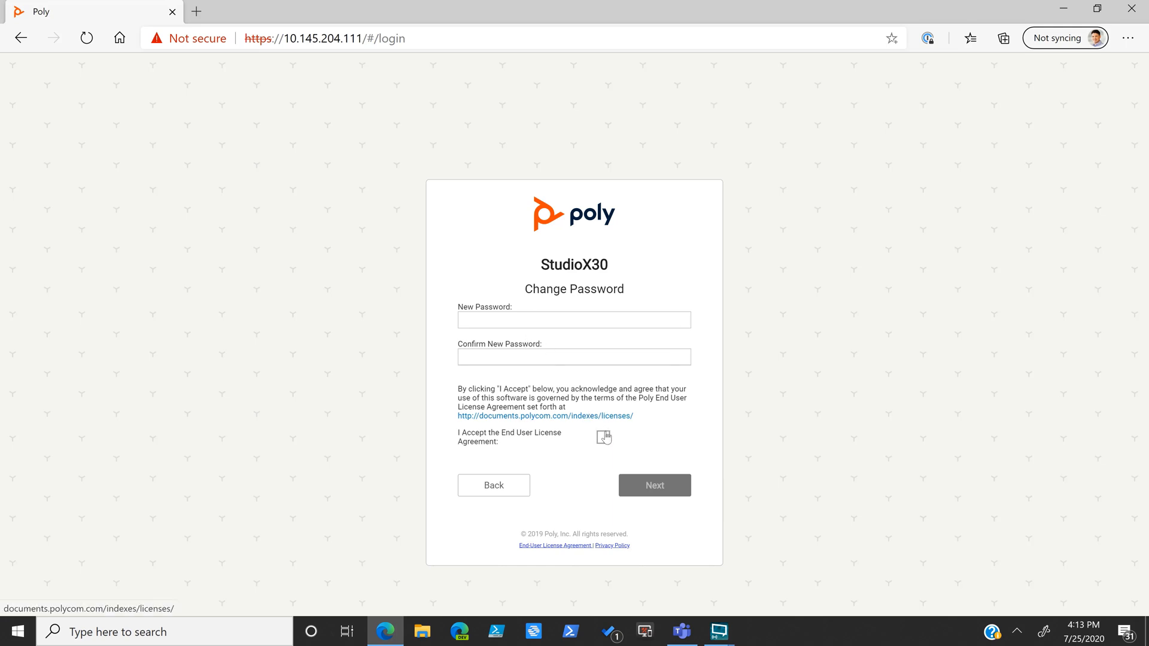
# - Set and confirm the new administrator password, accept the EULA and continue
pyautogui.click(604, 438)
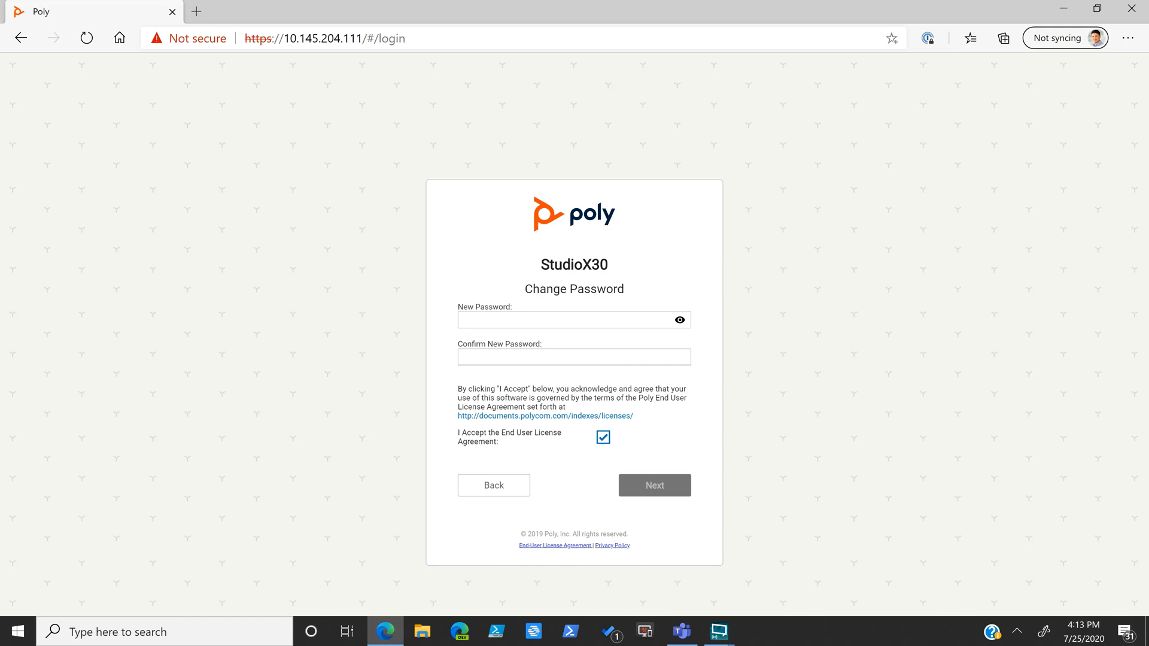
pyautogui.click(574, 357)
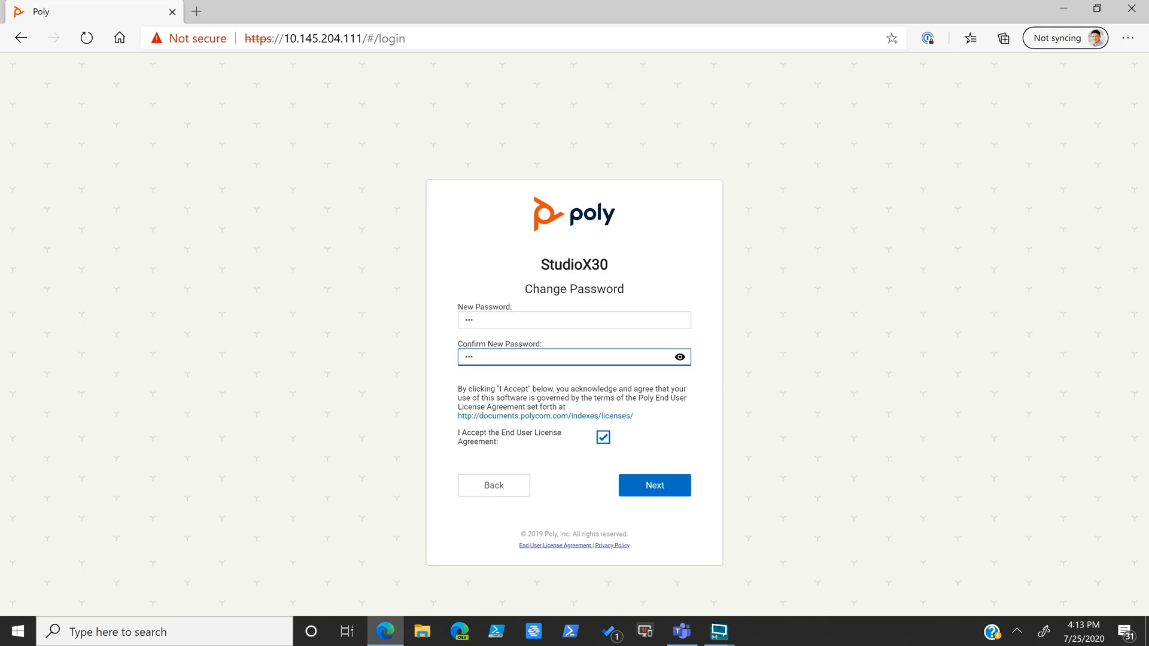
pyautogui.click(654, 486)
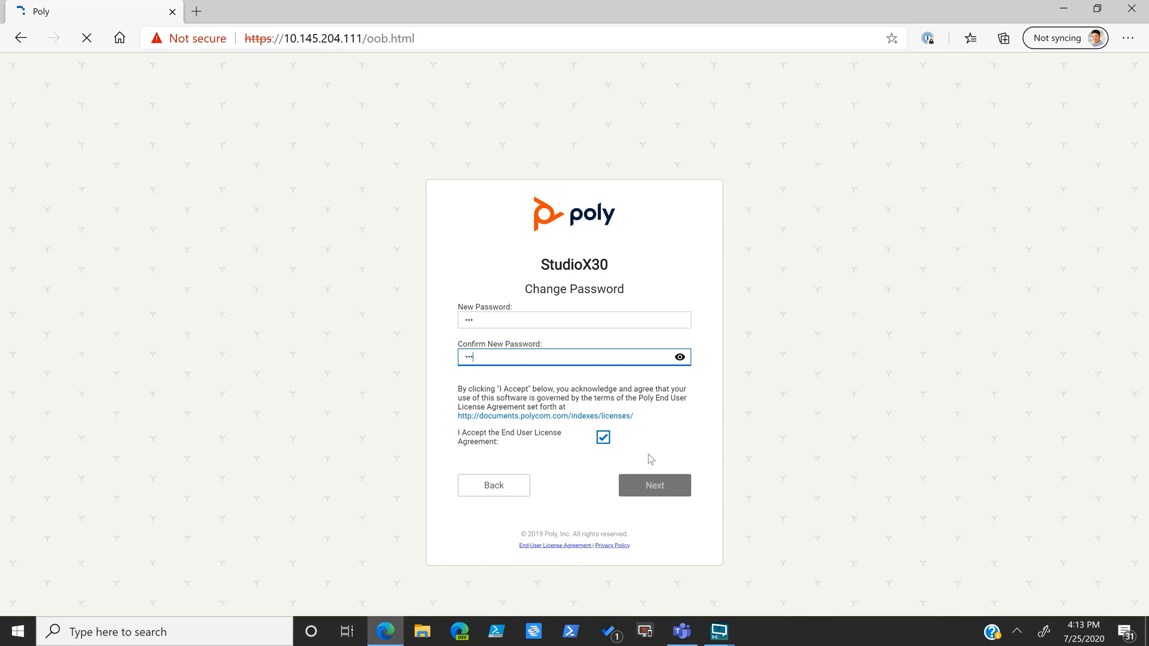
# - Advance the setup wizard so the paired TC8 shows Built-in Camera Front as camera source
pyautogui.click(653, 486)
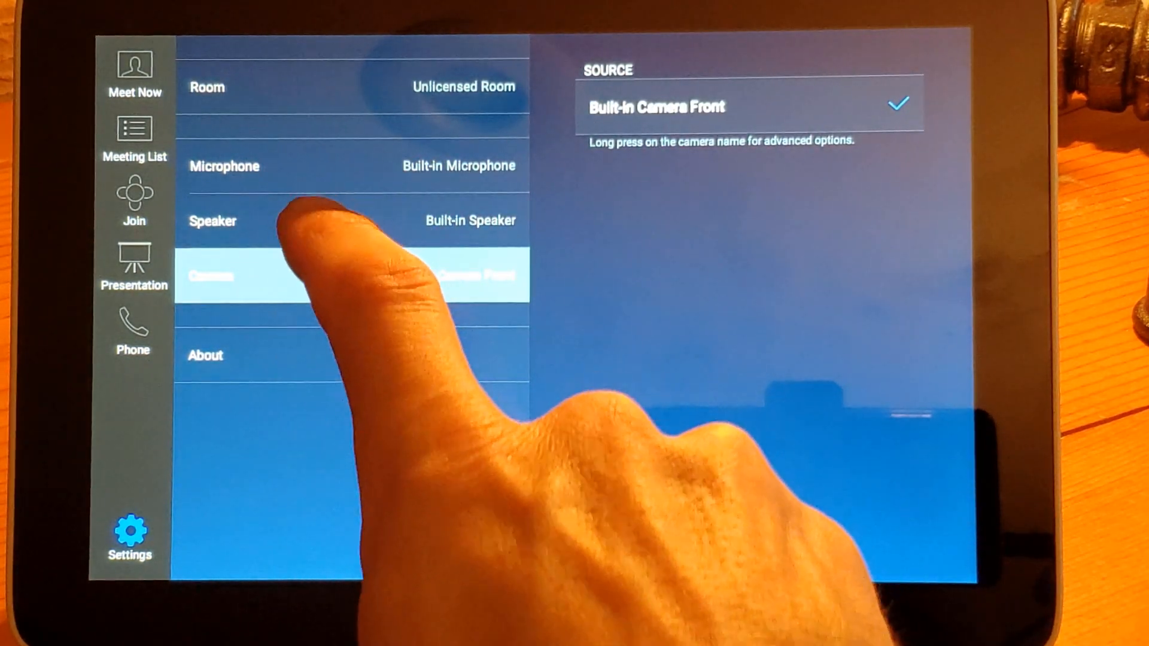
# - View the speaker settings (built-in speaker, 73% volume) and return to the Room screen
pyautogui.click(213, 220)
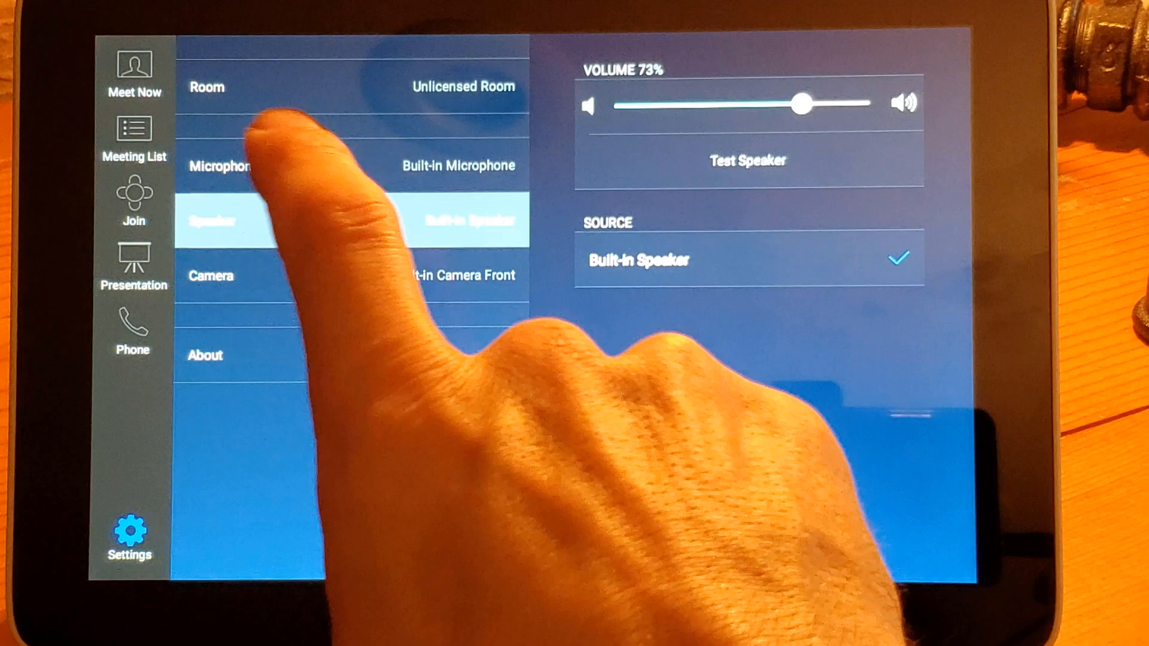
pyautogui.click(256, 87)
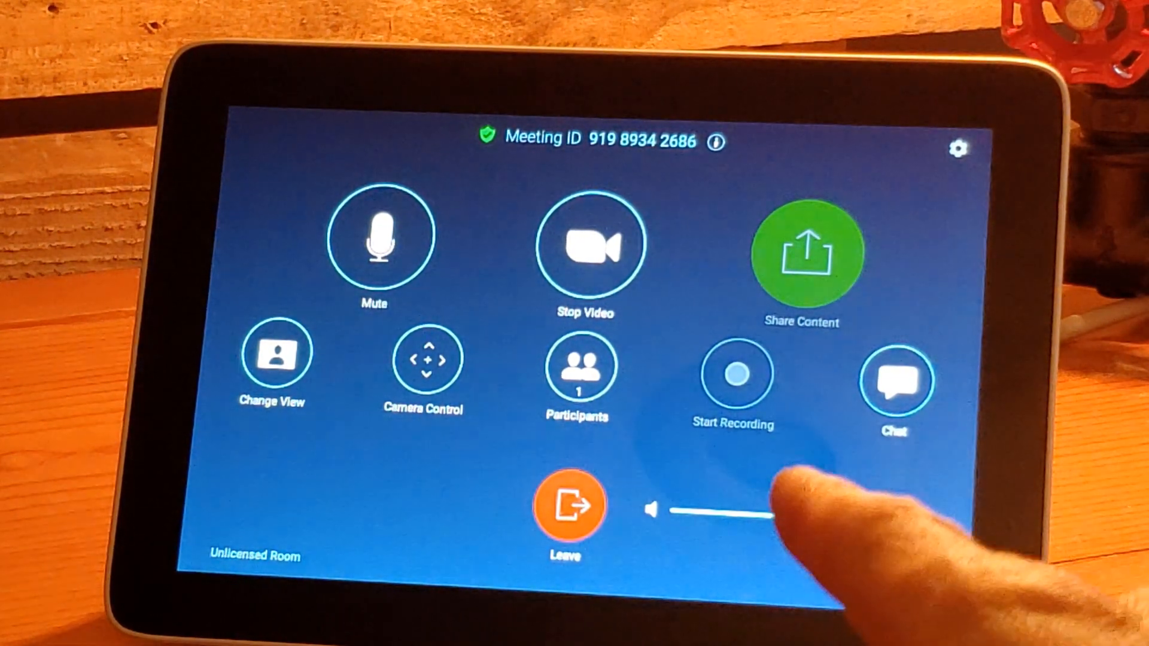
# - Adjust the meeting volume slider and bring up camera control for the built-in front camera
pyautogui.moveTo(747, 514); pyautogui.dragTo(831, 520)
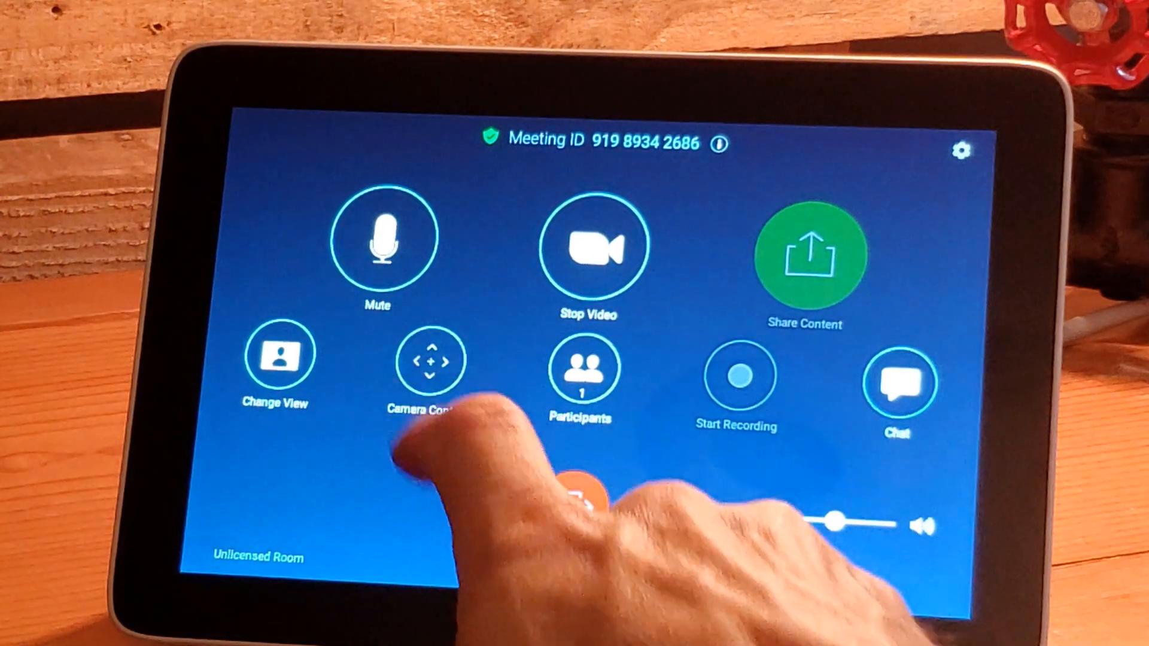
pyautogui.click(431, 360)
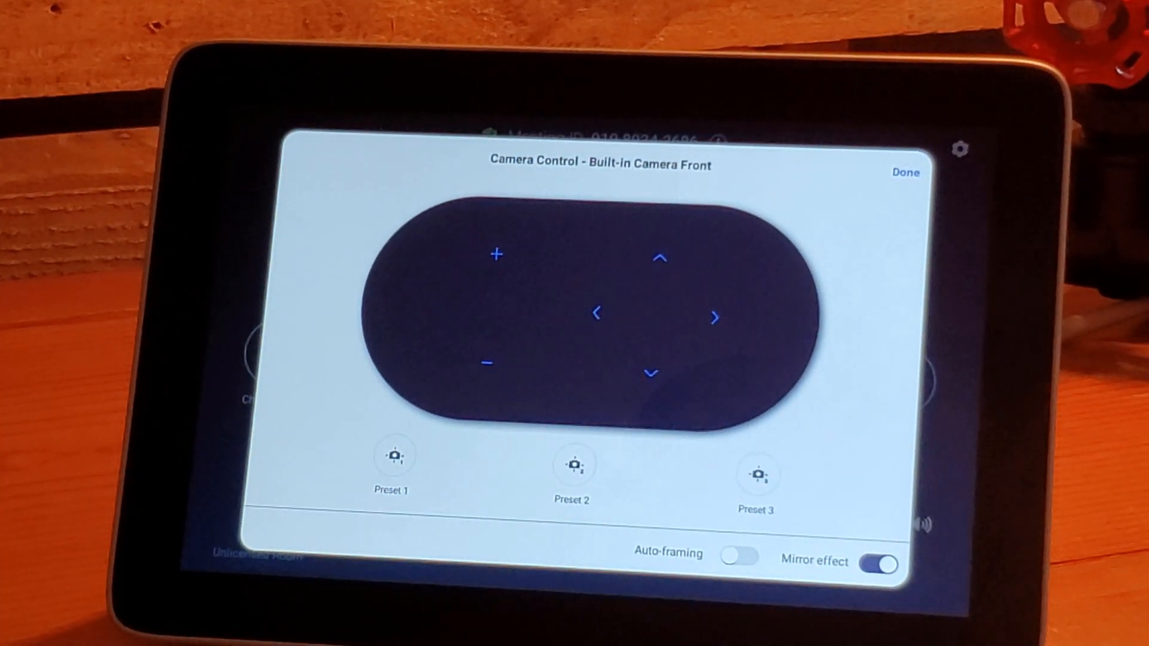